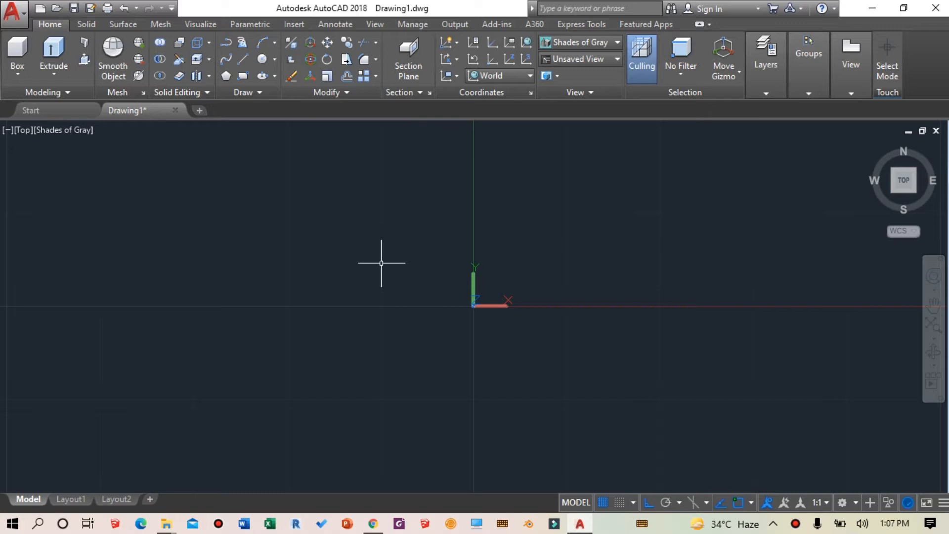
mouse_move(547, 237)
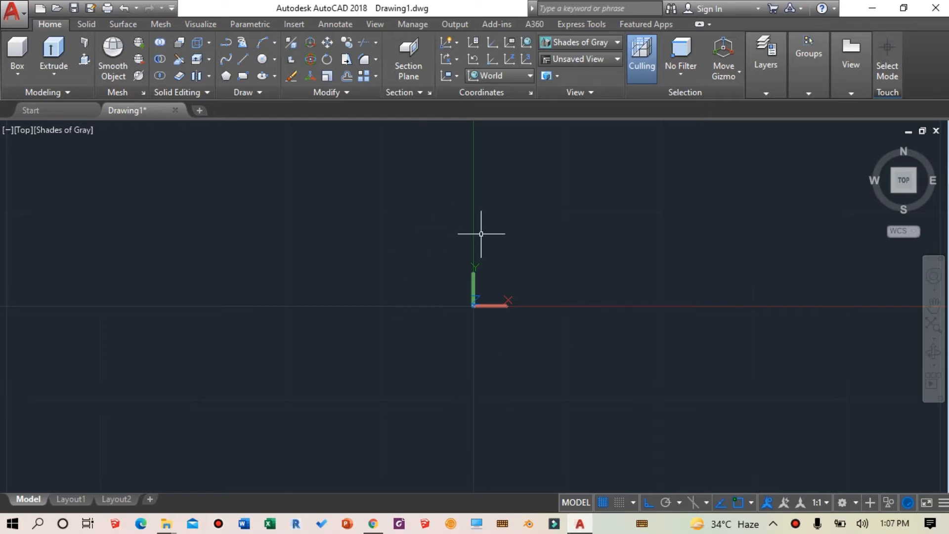
mouse_move(834, 450)
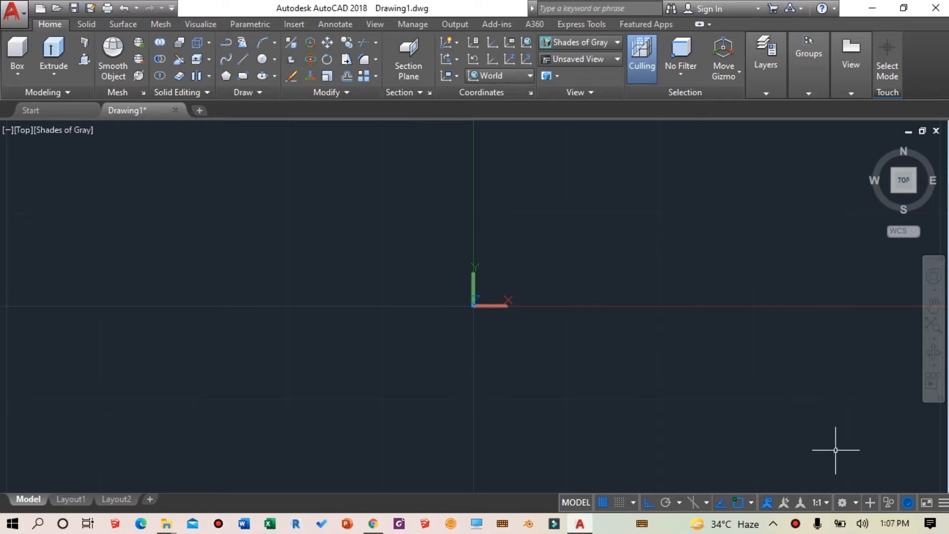
mouse_move(855, 502)
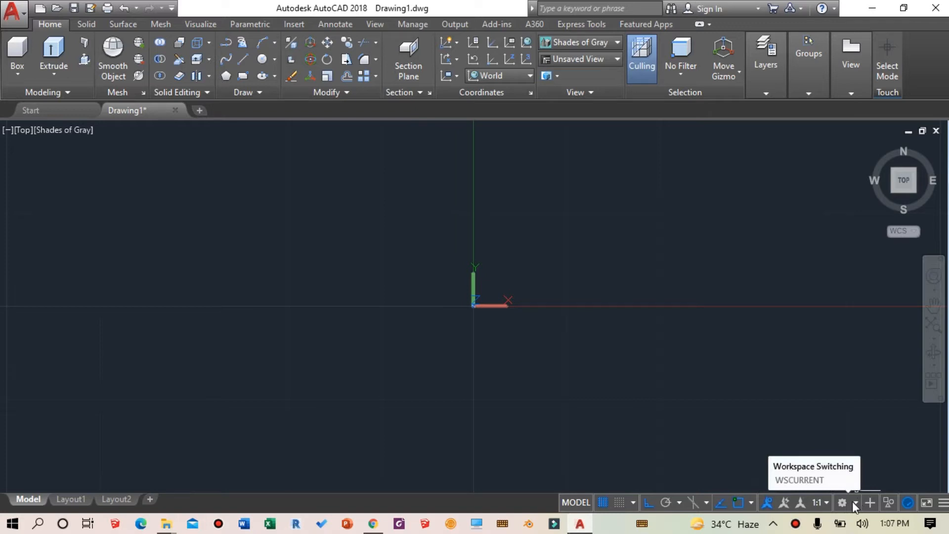
- Confirm the active workspace and keep the Shades of Gray visual style for the viewport
click(842, 504)
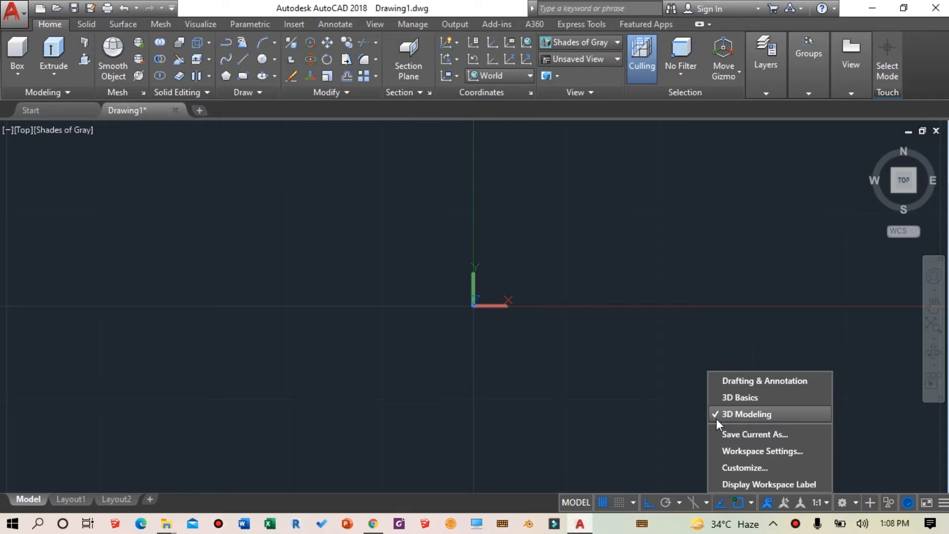
mouse_move(736, 422)
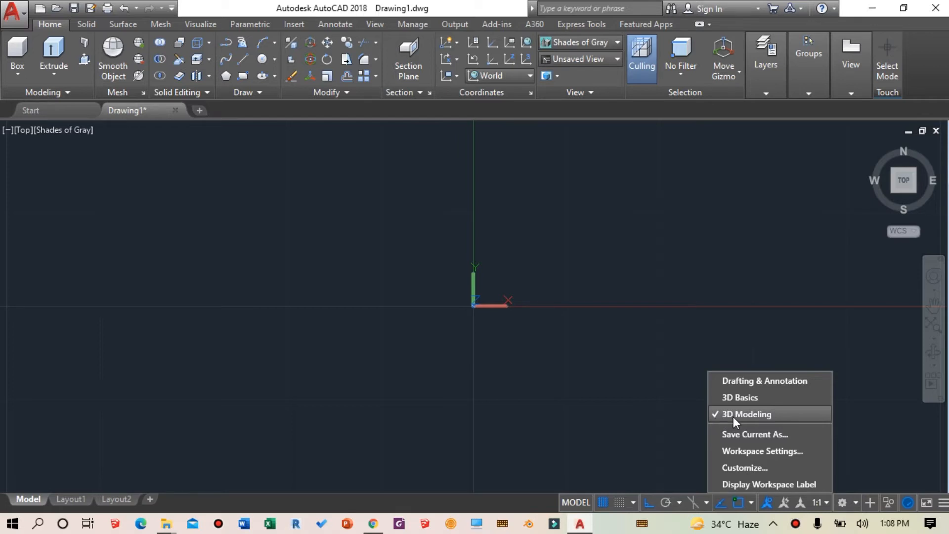
mouse_move(747, 424)
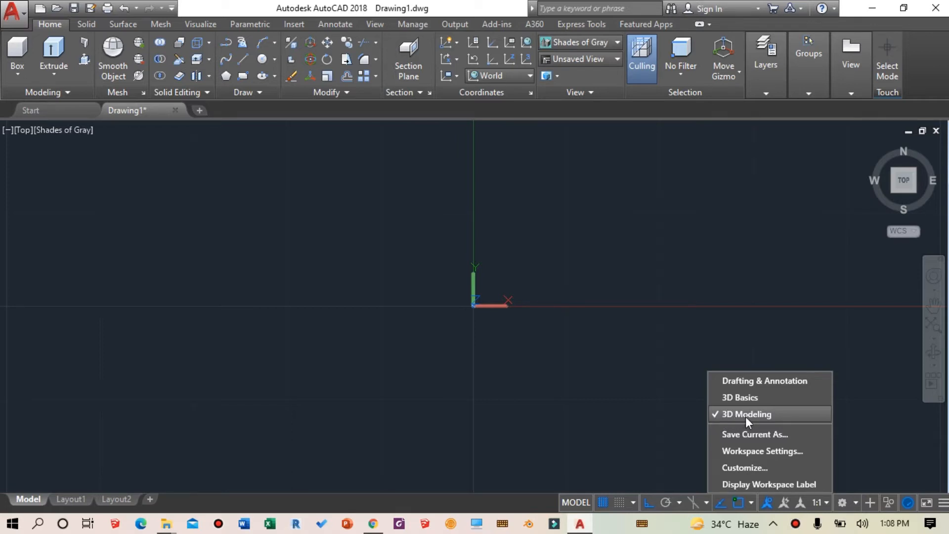
mouse_move(748, 317)
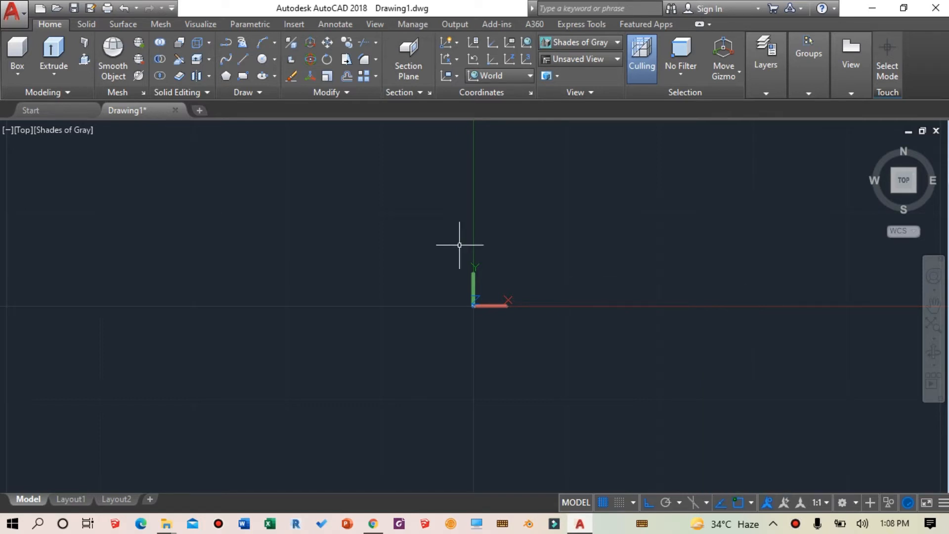
mouse_move(98, 162)
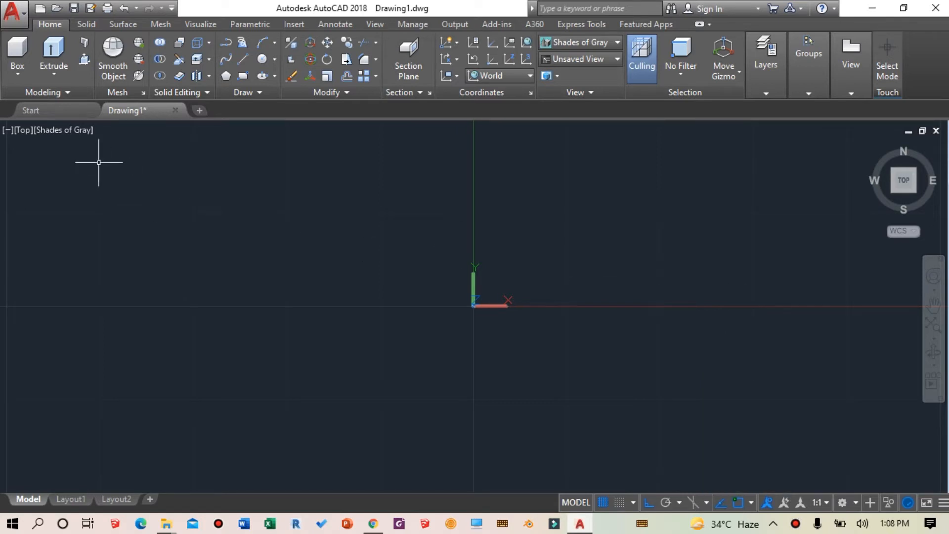
click(63, 130)
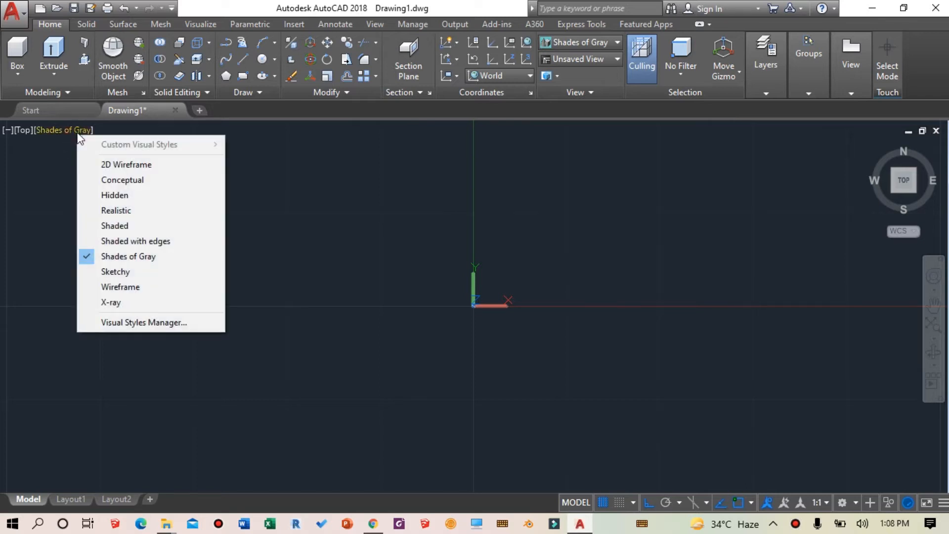
mouse_move(117, 161)
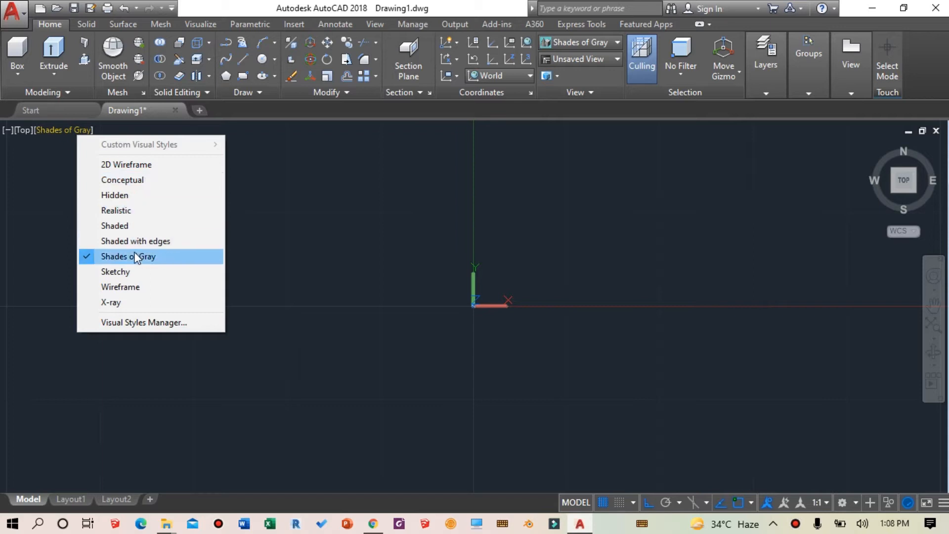
mouse_move(137, 225)
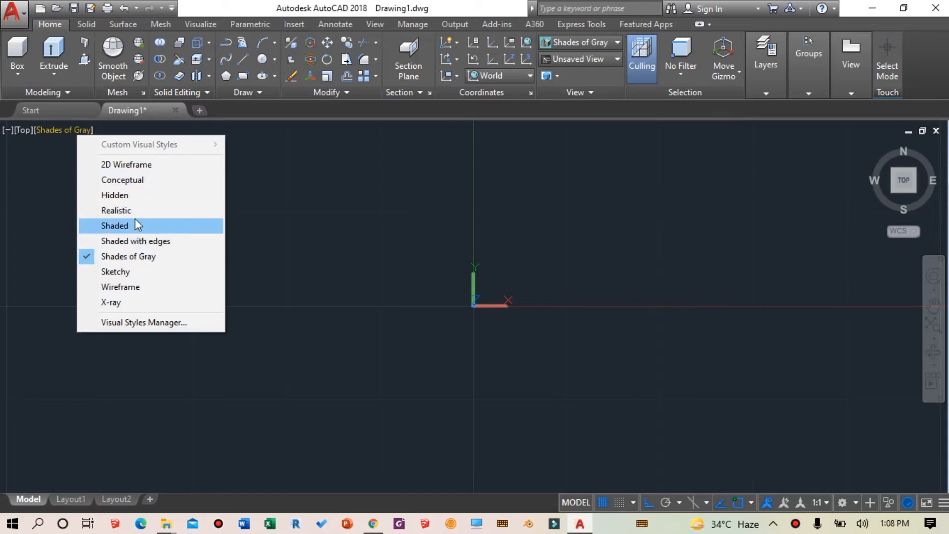
mouse_move(142, 242)
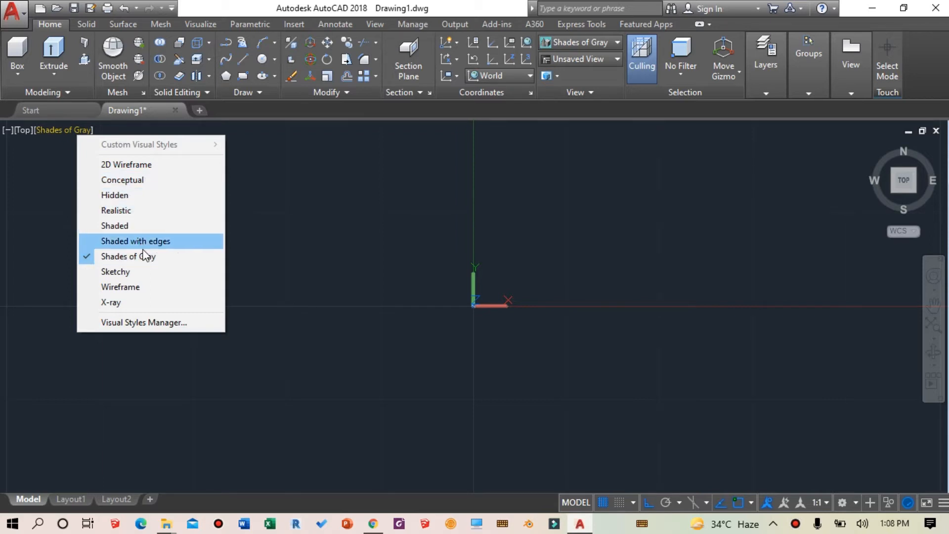
mouse_move(151, 256)
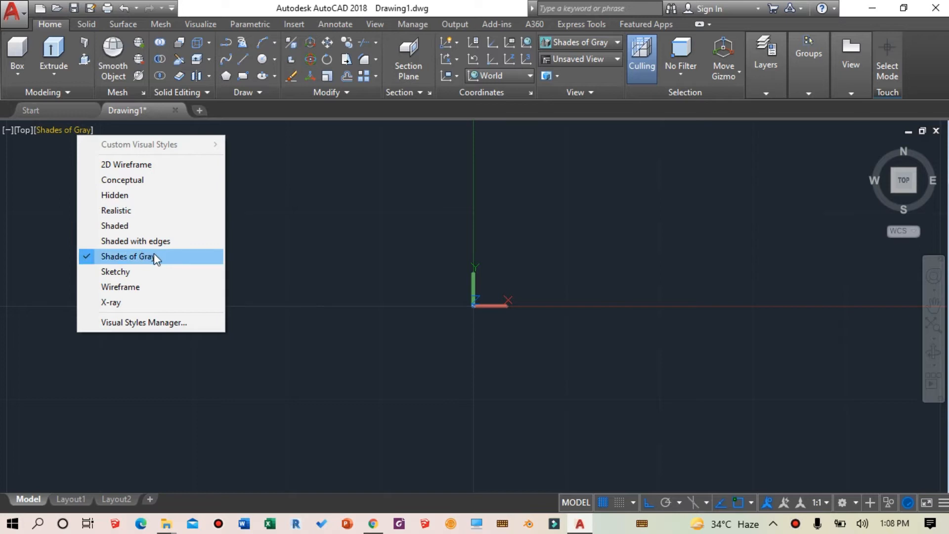
mouse_move(174, 260)
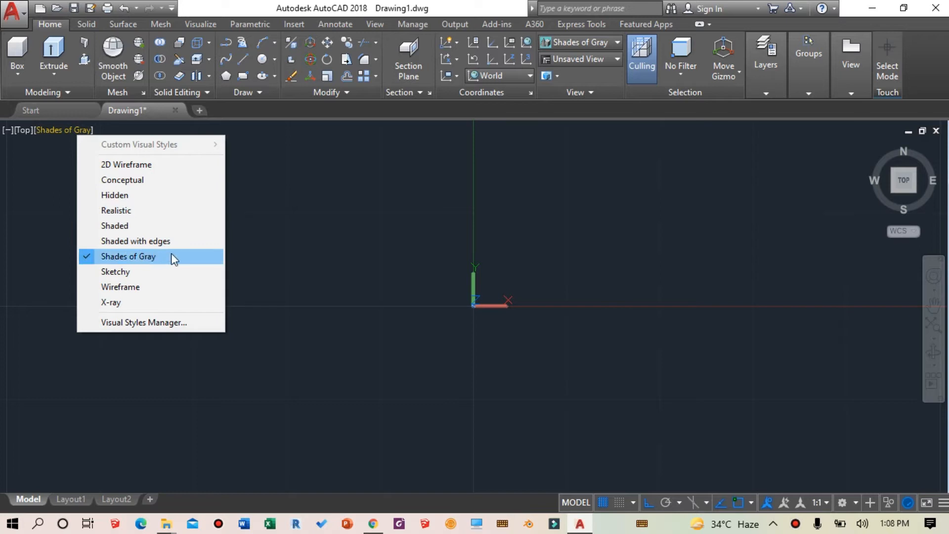
mouse_move(154, 260)
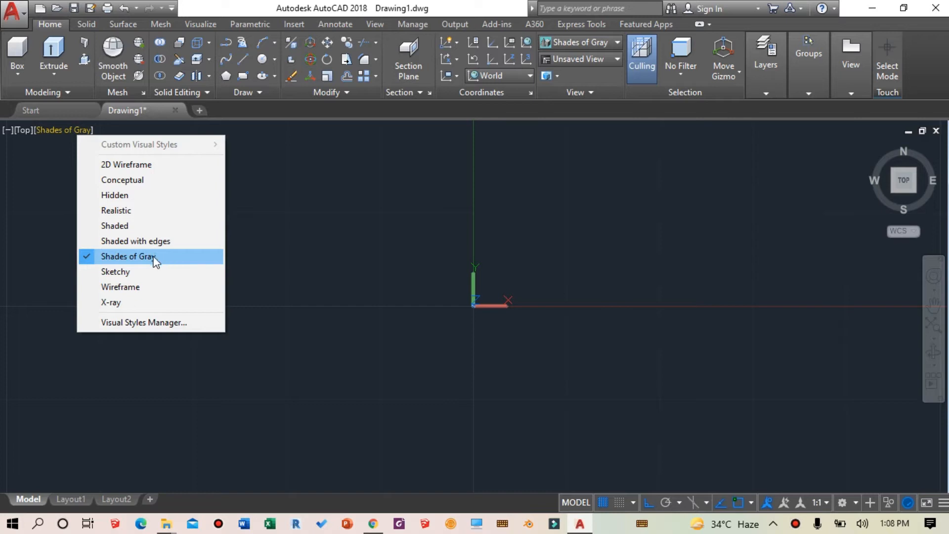
mouse_move(136, 265)
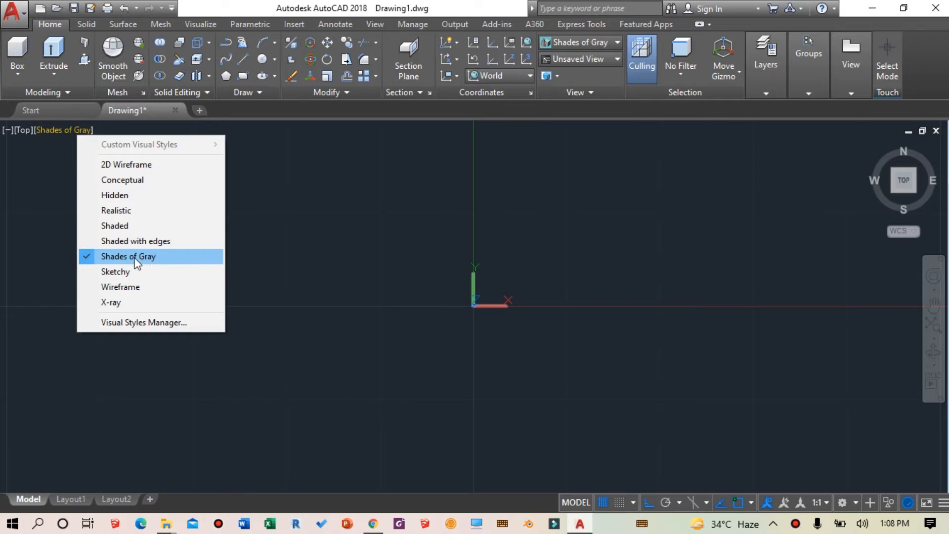
click(128, 256)
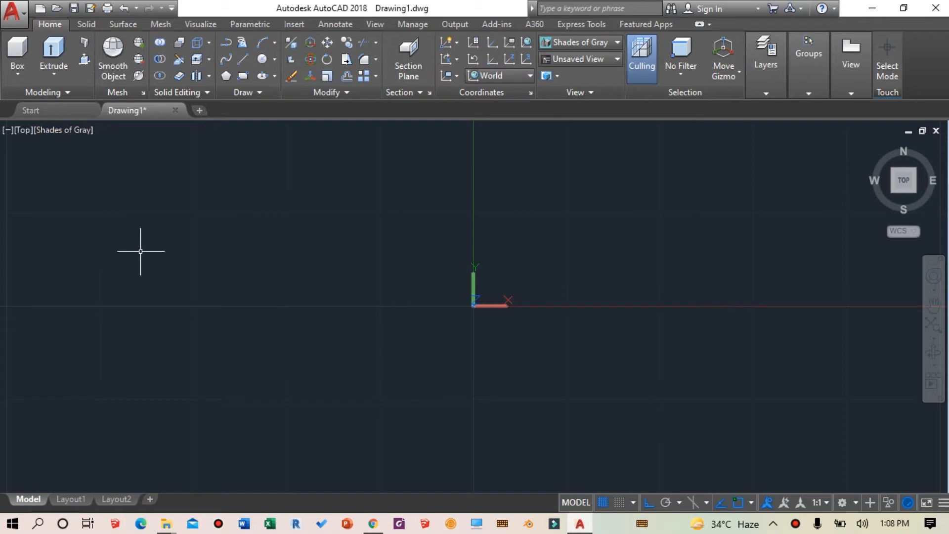
mouse_move(660, 239)
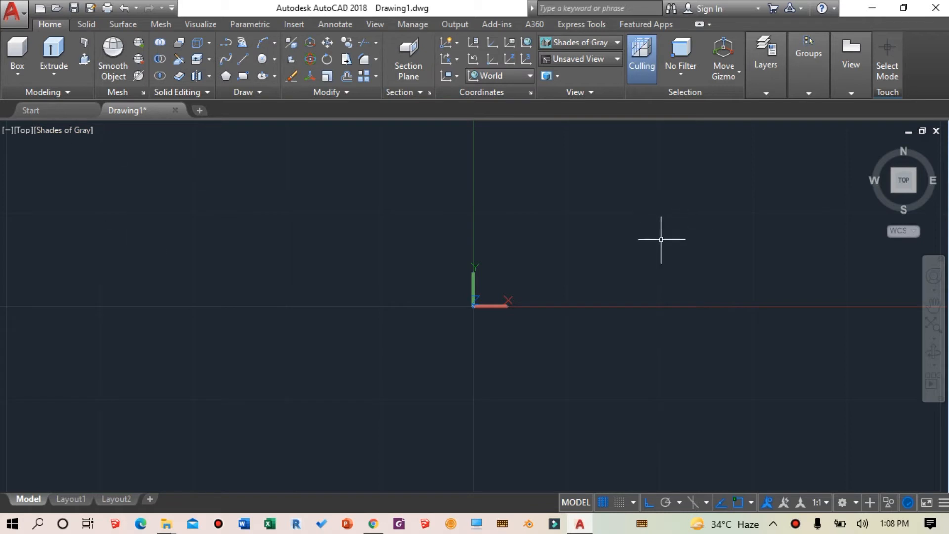
mouse_move(693, 258)
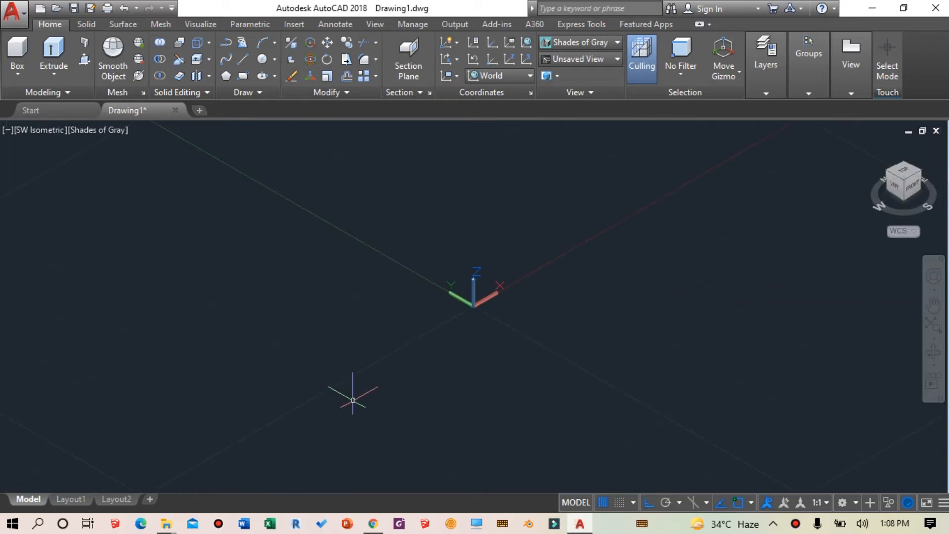
- Draw a circle left of the origin with radius 1 using the CIRCLE command
text(C)
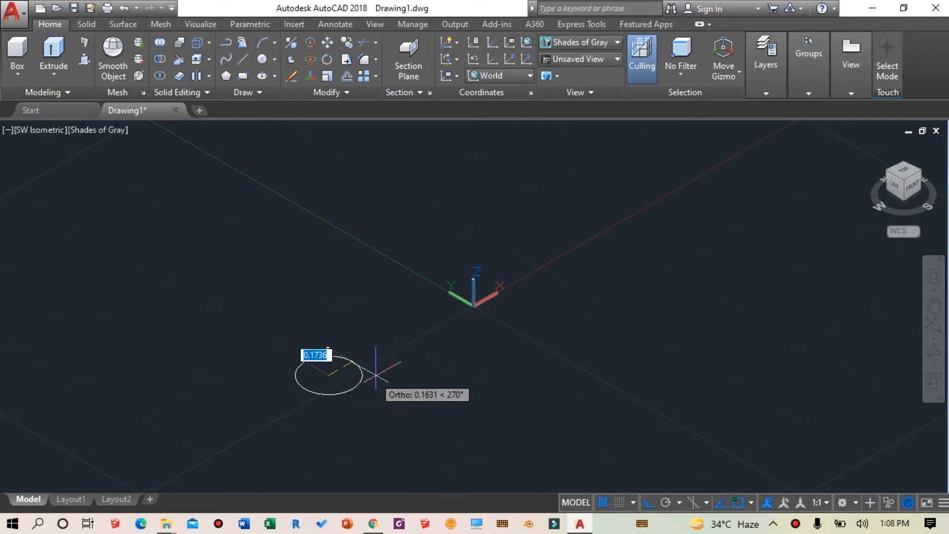
text(1)
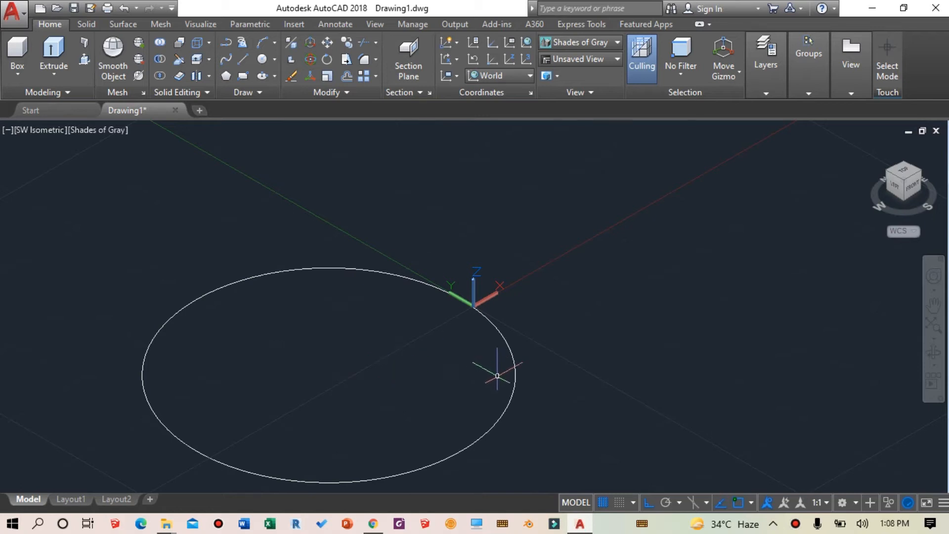
mouse_move(562, 378)
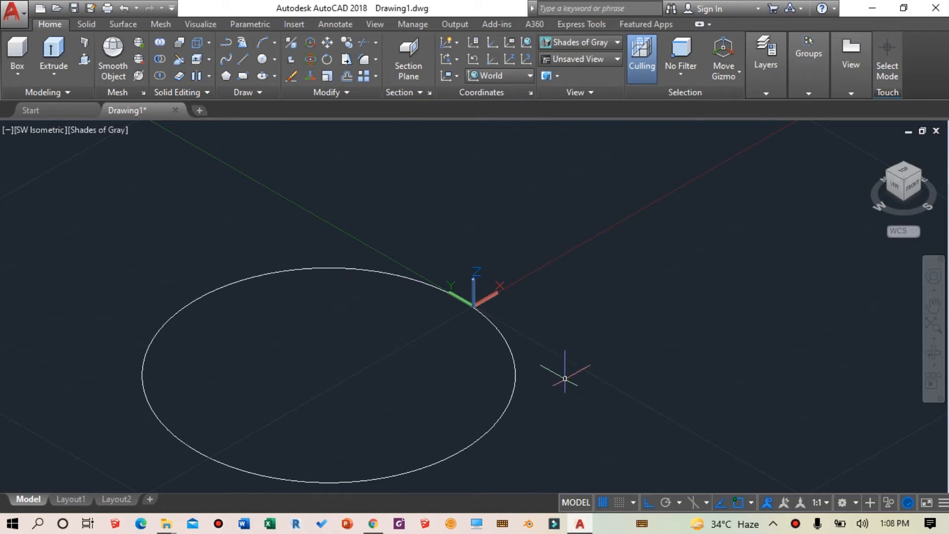
mouse_move(528, 351)
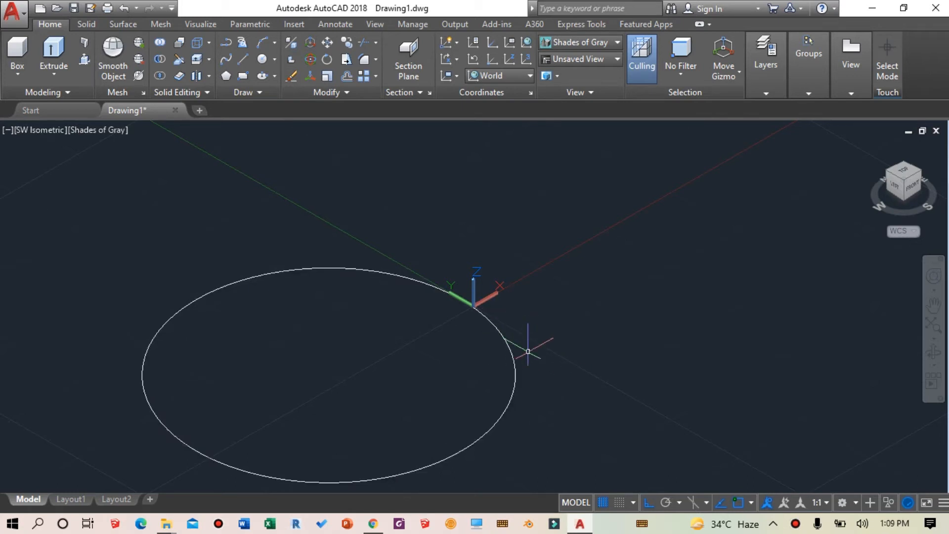
mouse_move(527, 330)
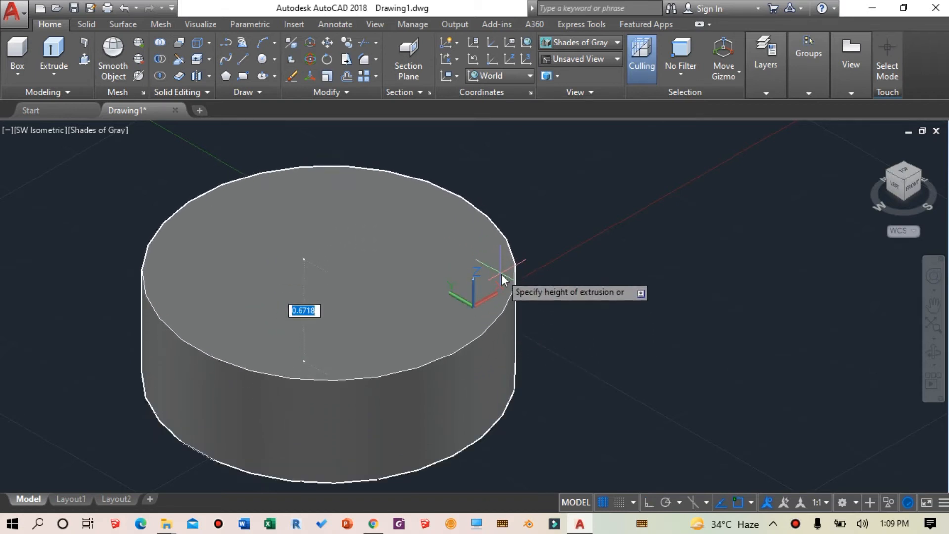
- Extrude the circle into a solid cylinder with height 0.5
text(0.5)
text(c)
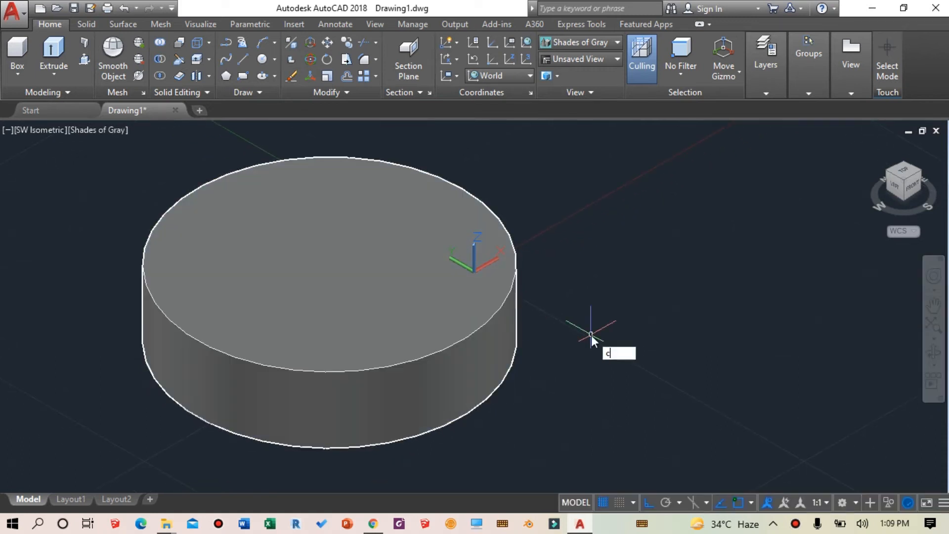
- Copy the cylinder to an offset position on the right so the two overlap
text(O)
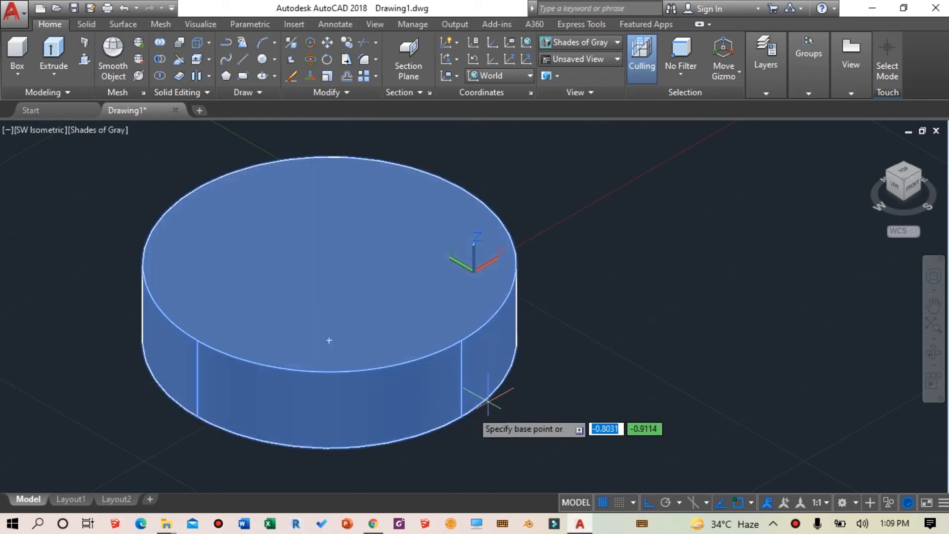
mouse_move(199, 421)
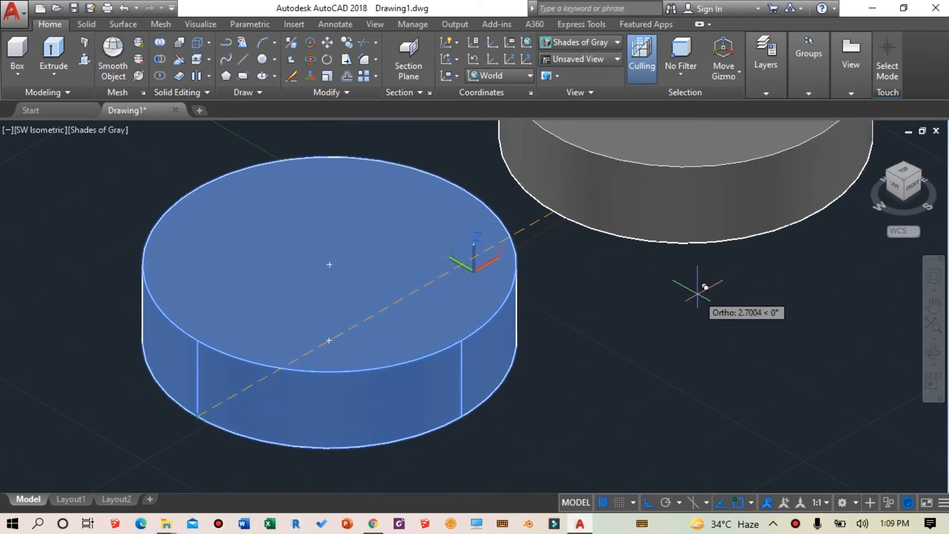
mouse_move(673, 269)
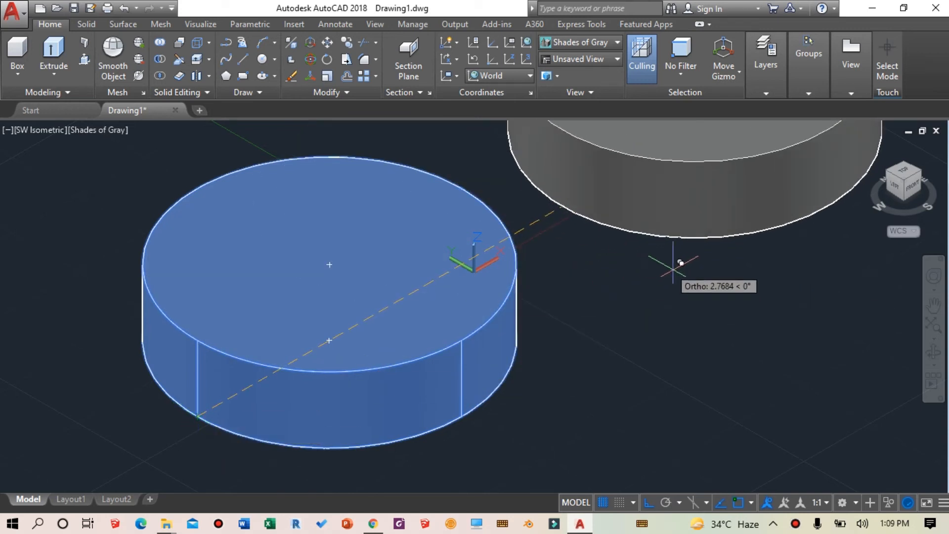
mouse_move(718, 293)
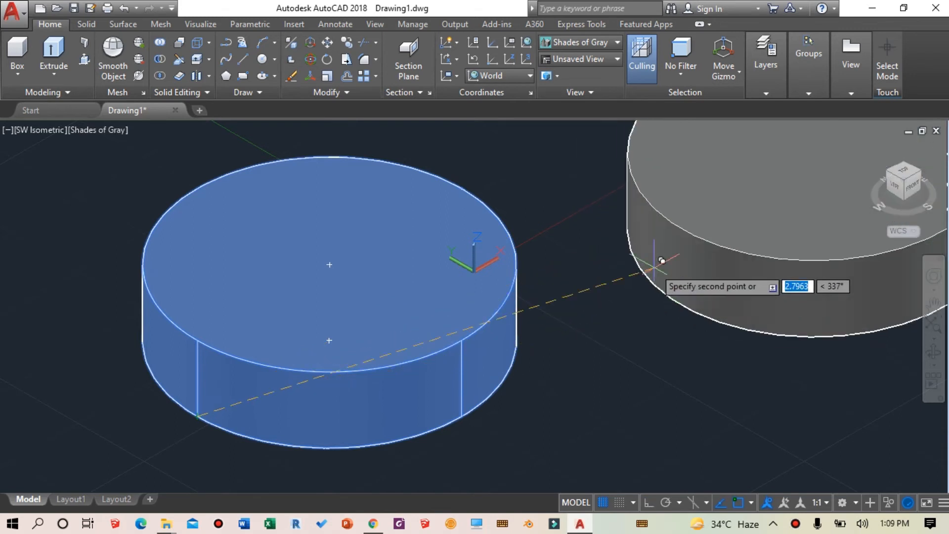
mouse_move(695, 296)
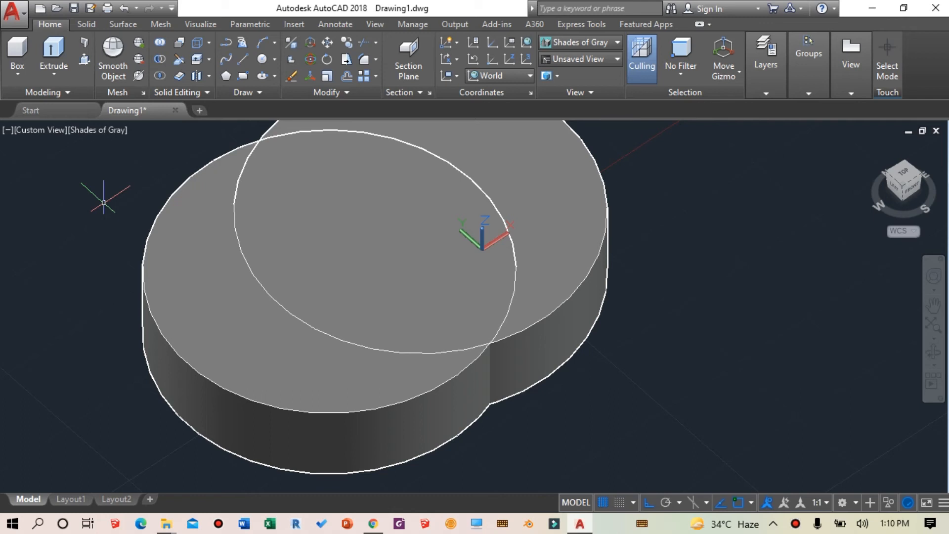
- Run SUBTRACT to remove the overlapping cylinder, leaving a crescent-shaped solid
text(SU)
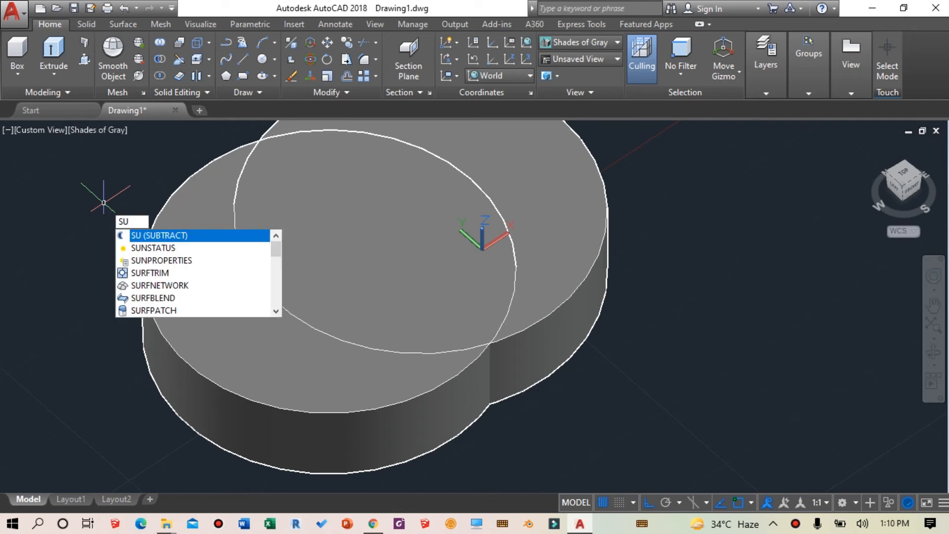
text(BTRACT)
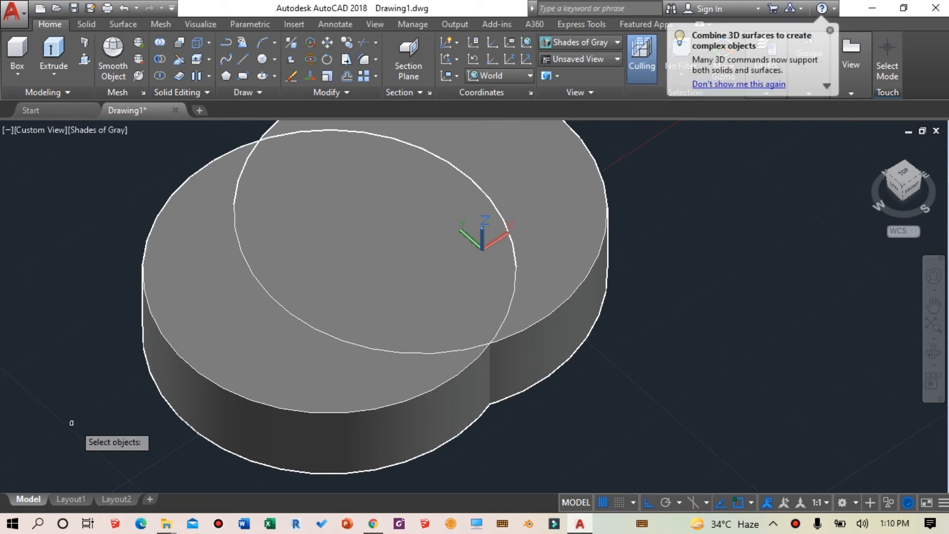
mouse_move(441, 468)
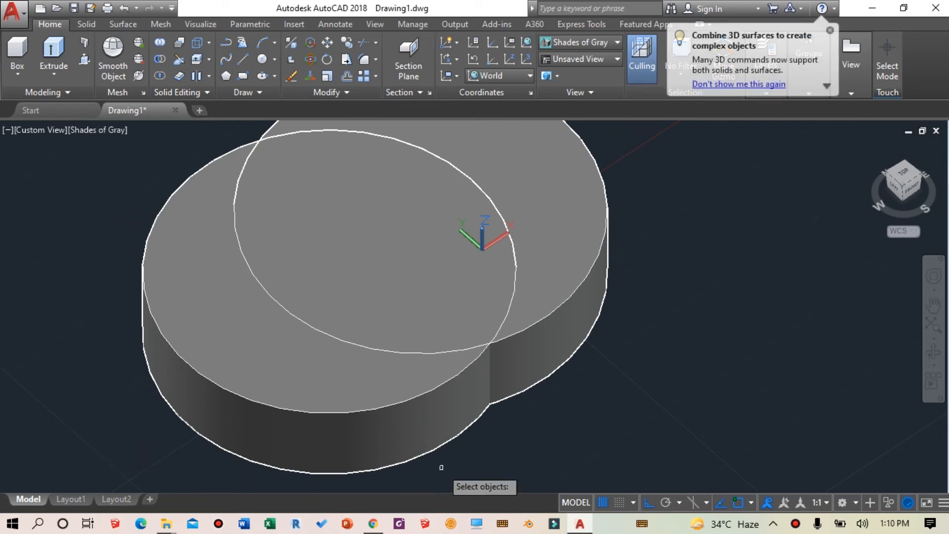
mouse_move(519, 427)
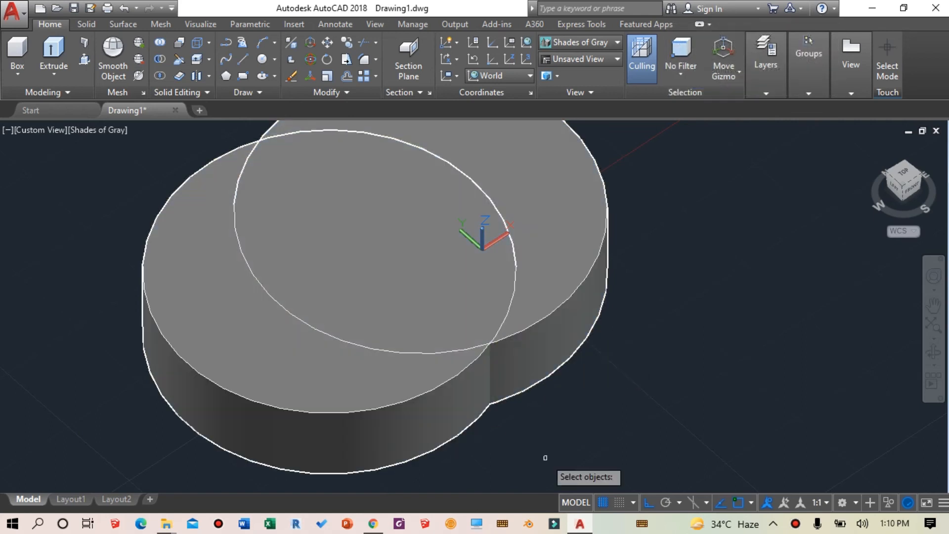
mouse_move(414, 428)
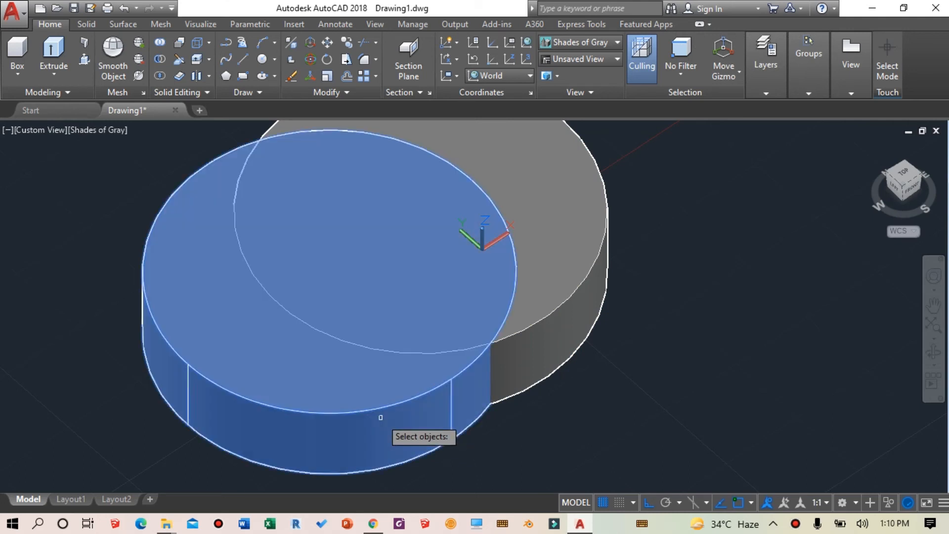
mouse_move(478, 443)
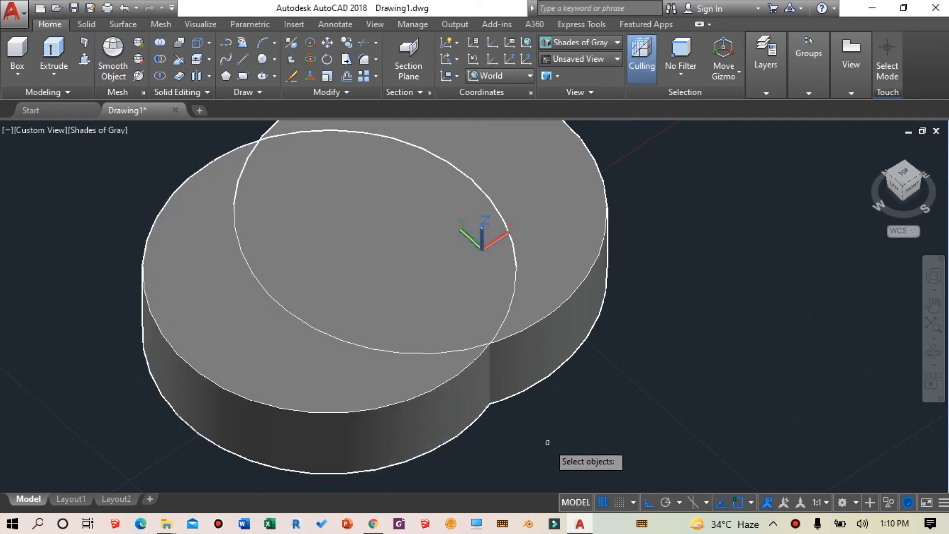
mouse_move(562, 415)
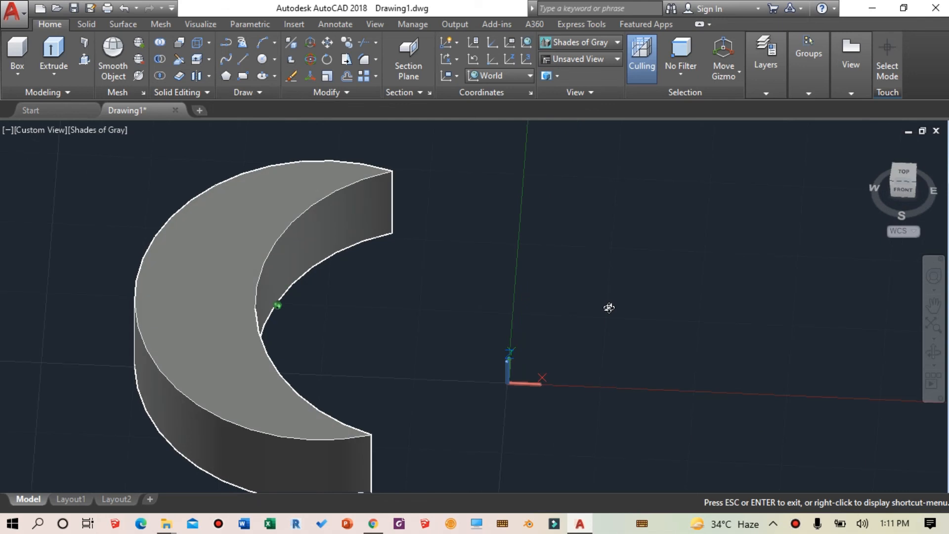
drag(610, 307, 628, 359)
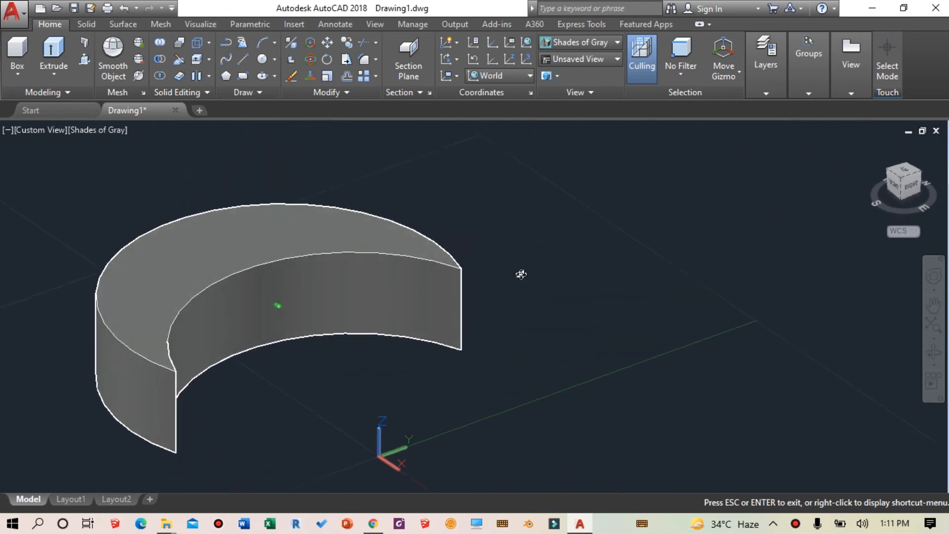
drag(521, 274, 587, 324)
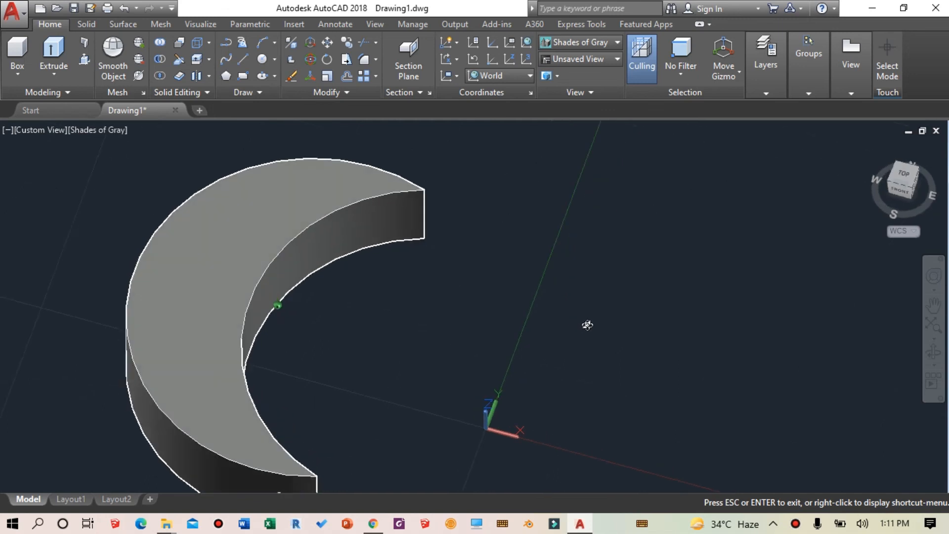